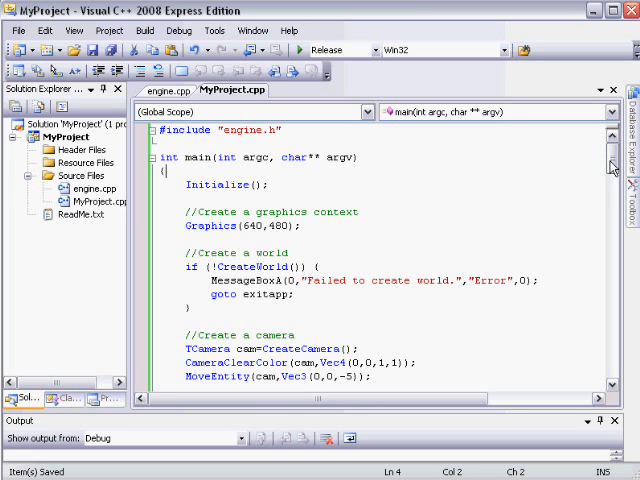
# Locate the Collisions(1,1,1) call in MyProject.cpp and select its last argument for editing.
pyautogui.scroll(-3)
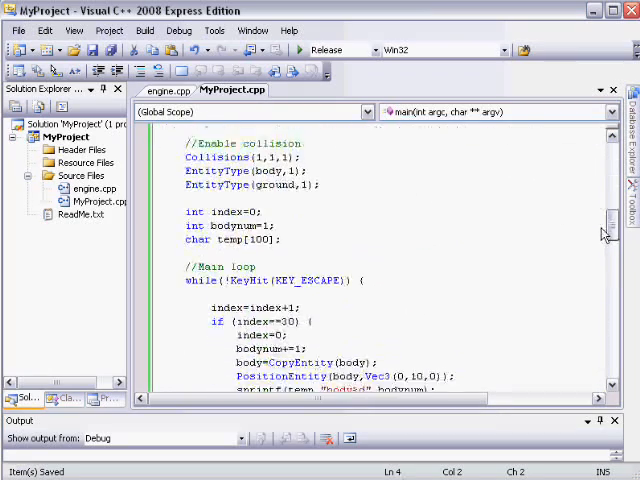
pyautogui.scroll(-3)
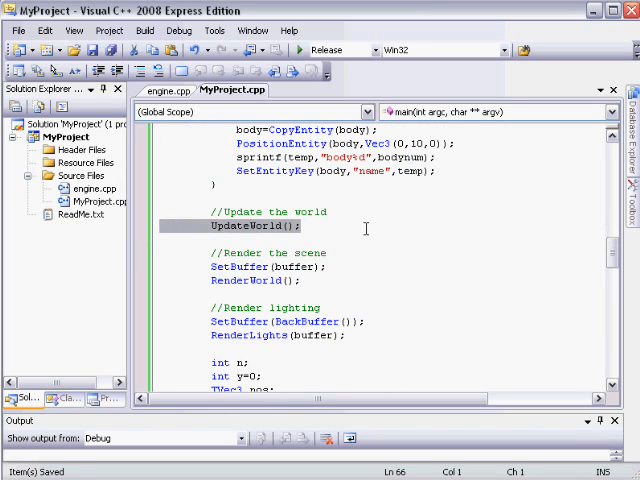
pyautogui.scroll(-3)
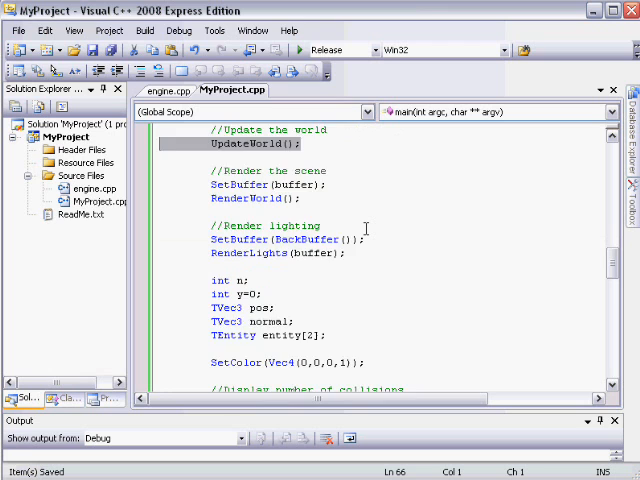
pyautogui.scroll(-3)
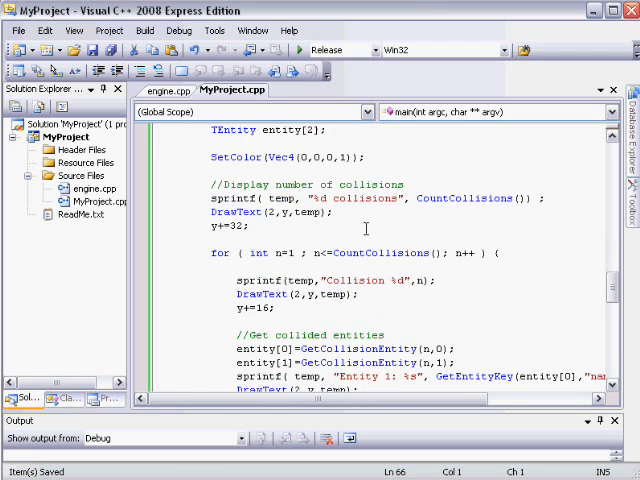
pyautogui.scroll(-3)
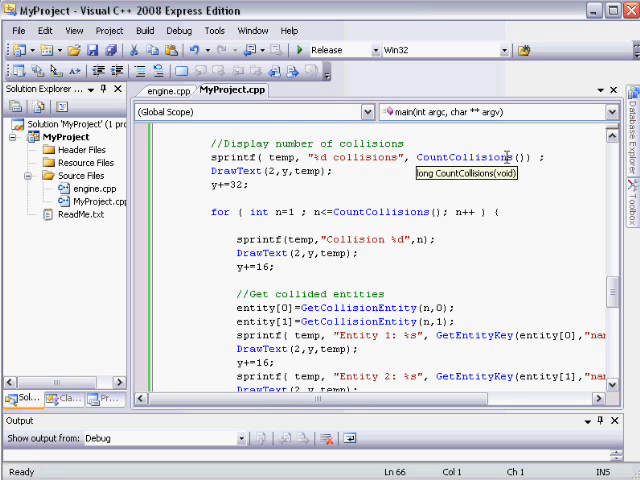
pyautogui.moveTo(510, 180)
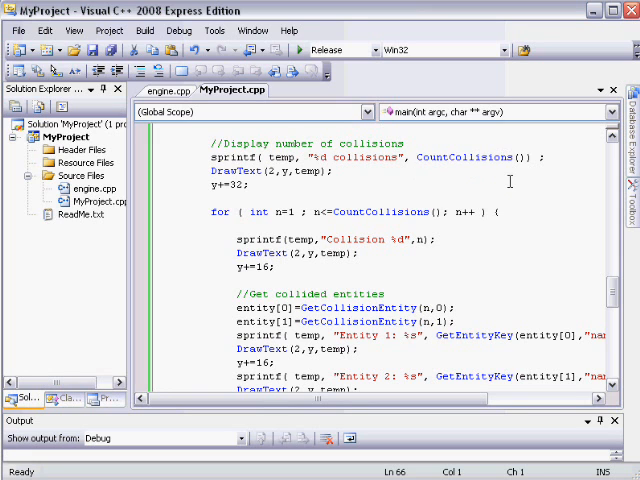
pyautogui.scroll(-3)
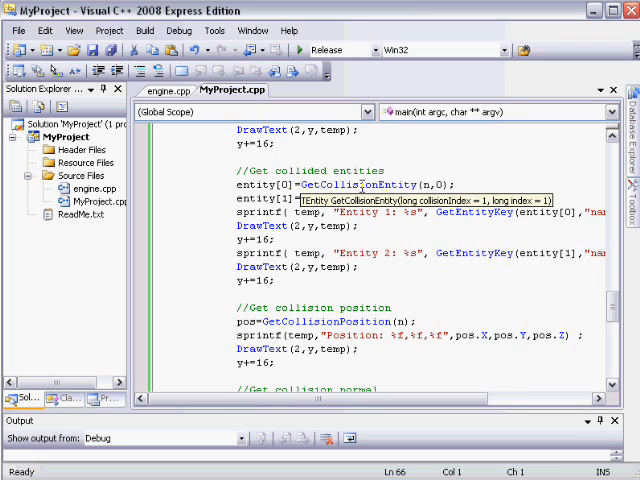
pyautogui.moveTo(416, 170)
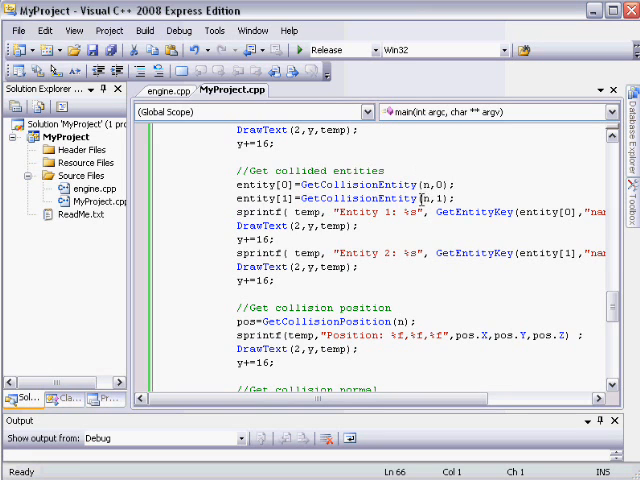
pyautogui.scroll(-3)
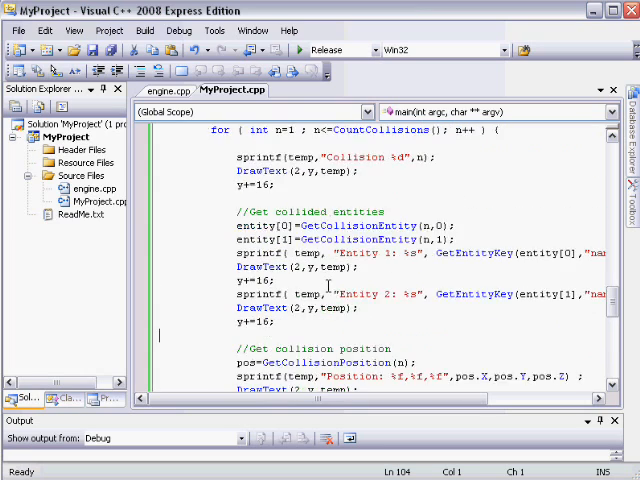
pyautogui.scroll(3)
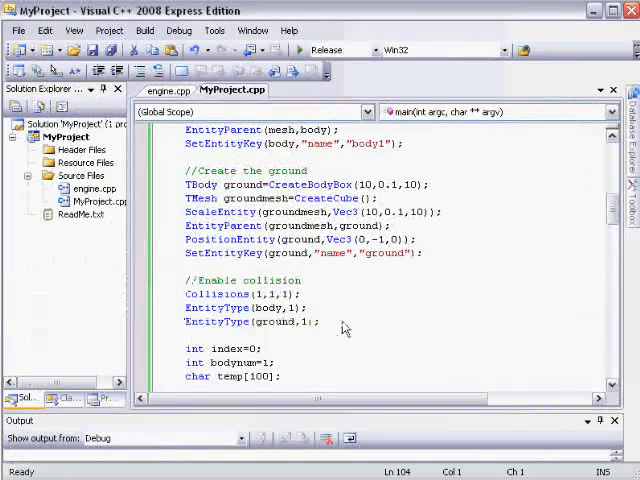
pyautogui.scroll(-3)
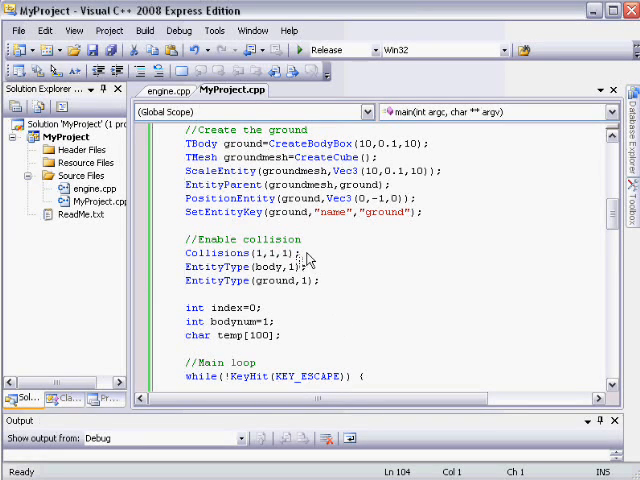
pyautogui.doubleClick(216, 252)
pyautogui.write('2')
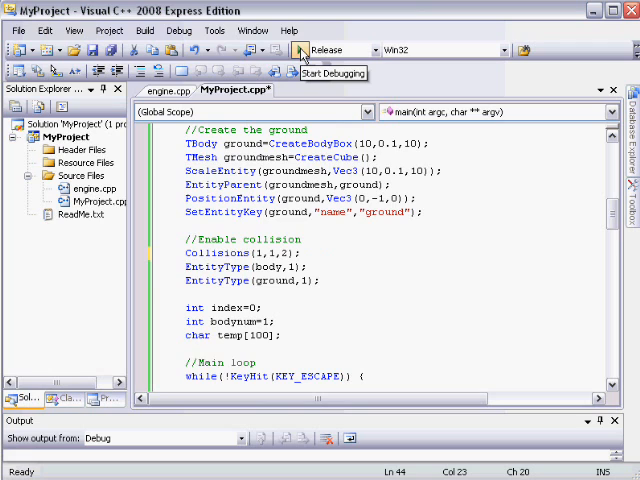
pyautogui.click(300, 48)
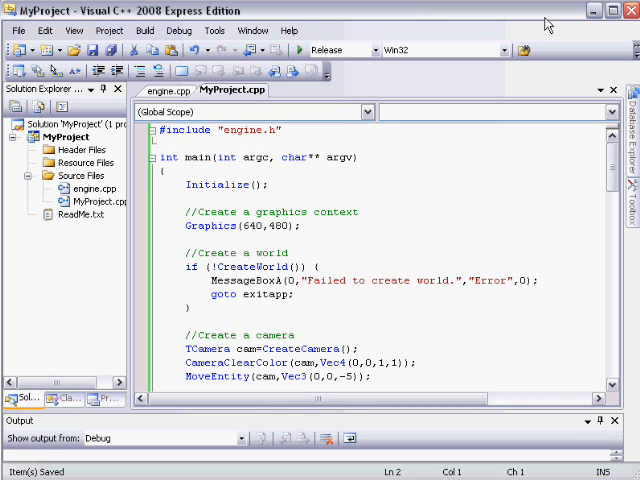
# Review the EntityVisible demo code and start debugging to compile and run it.
pyautogui.scroll(-3)
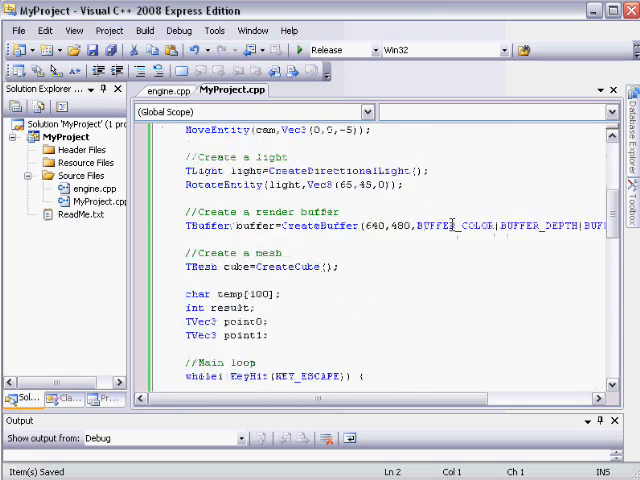
pyautogui.scroll(-3)
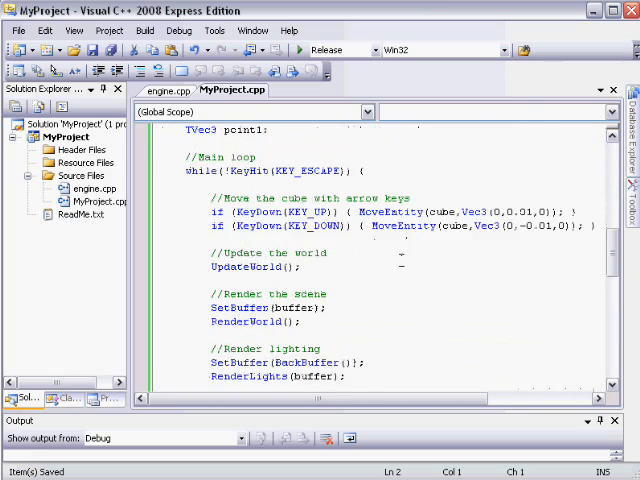
pyautogui.scroll(-3)
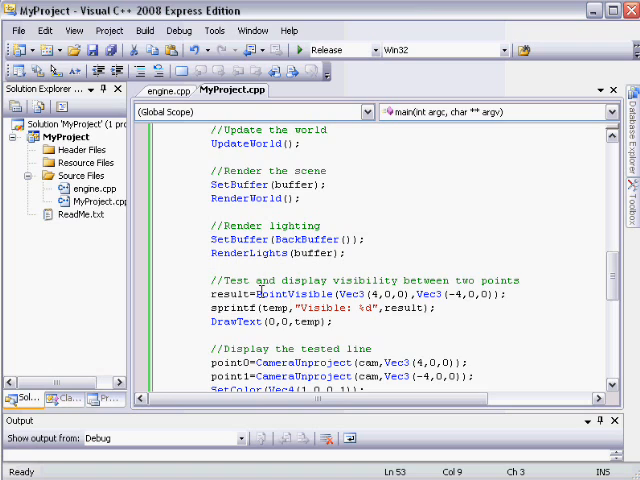
pyautogui.click(210, 266)
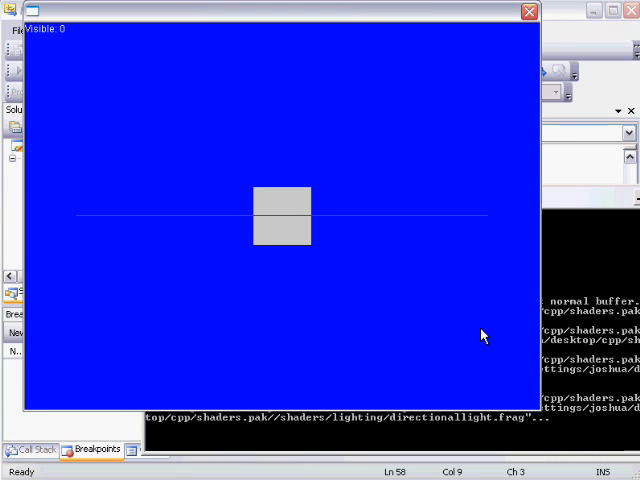
pyautogui.moveTo(68, 52)
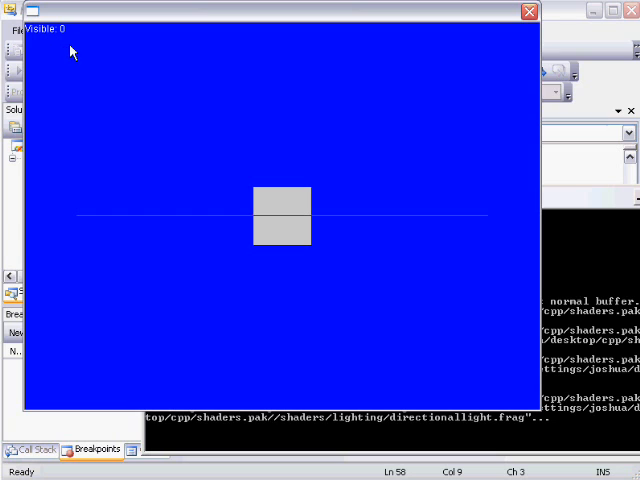
pyautogui.moveTo(76, 44)
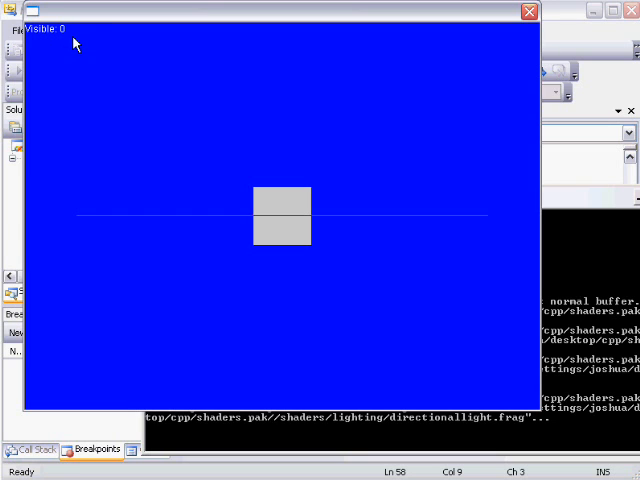
pyautogui.moveTo(418, 264)
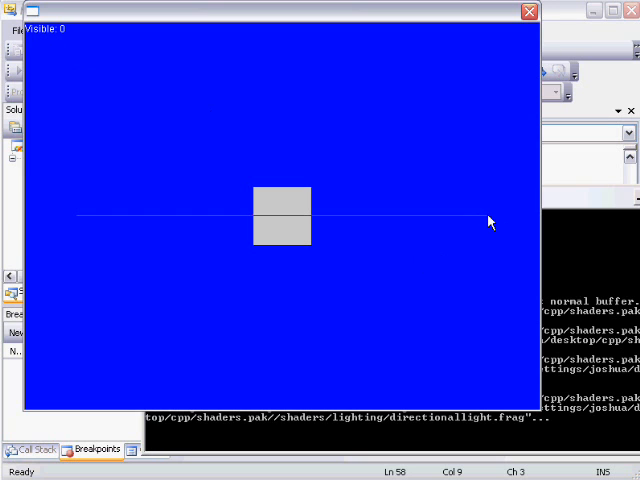
pyautogui.moveTo(68, 232)
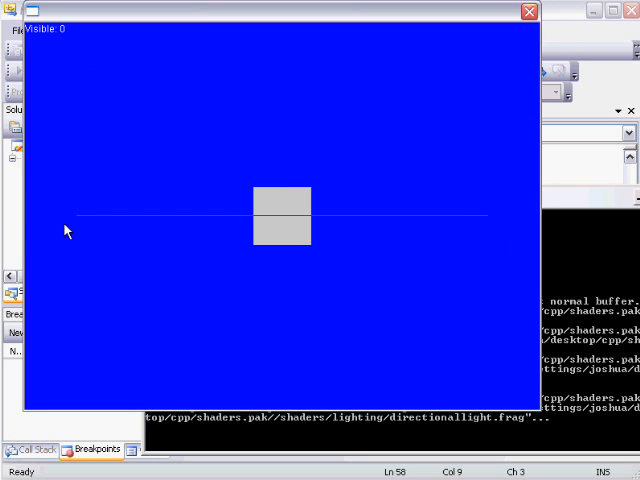
pyautogui.moveTo(128, 116)
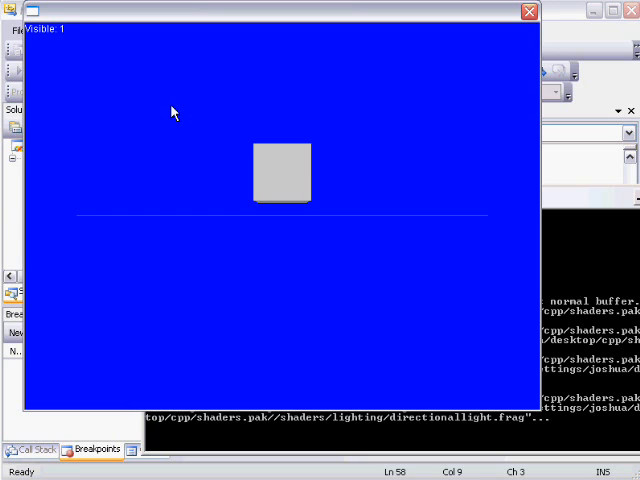
pyautogui.moveTo(462, 168)
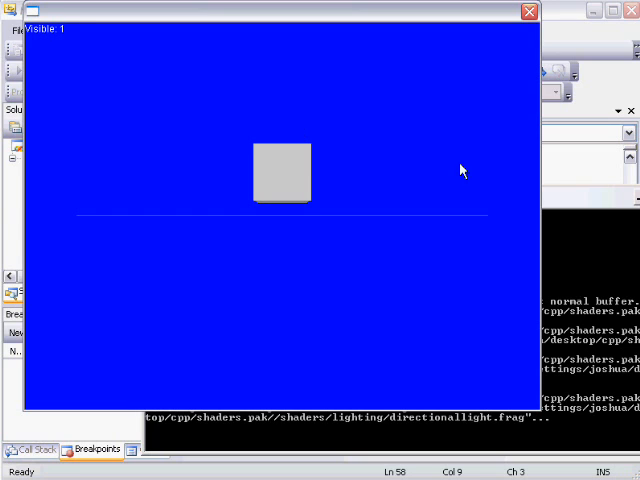
pyautogui.moveTo(490, 238)
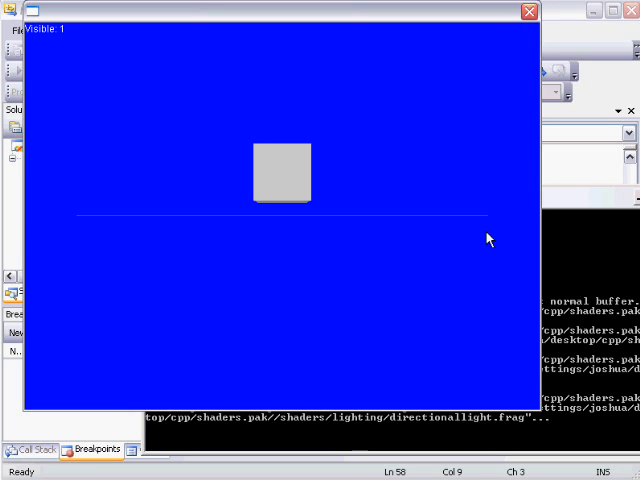
pyautogui.moveTo(84, 230)
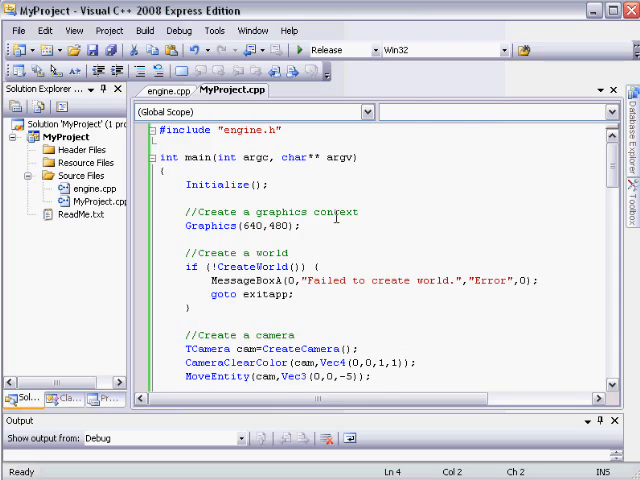
# Select the line-drawing and DrawText code to wrap inside the LinePick(pick,Vec3(4,0,0),Vec3(-4,0,0)) check.
pyautogui.scroll(-3)
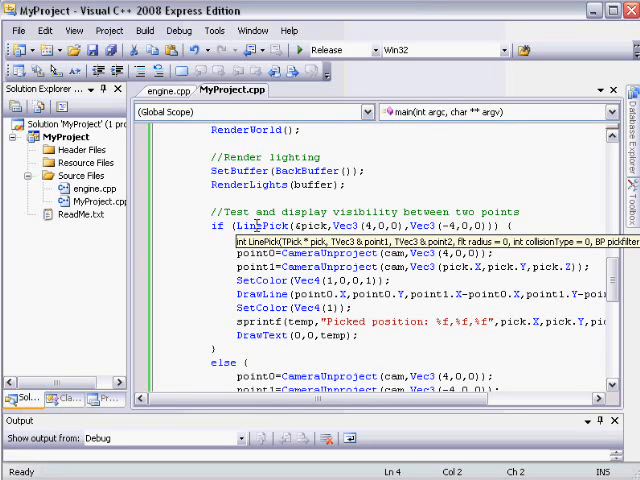
pyautogui.moveTo(256, 226)
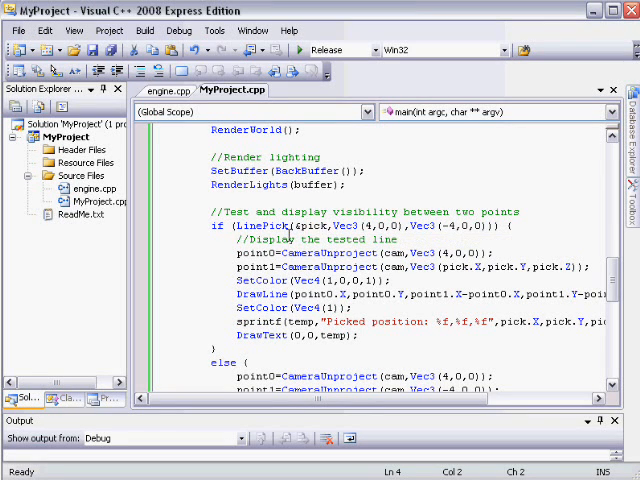
pyautogui.moveTo(304, 226)
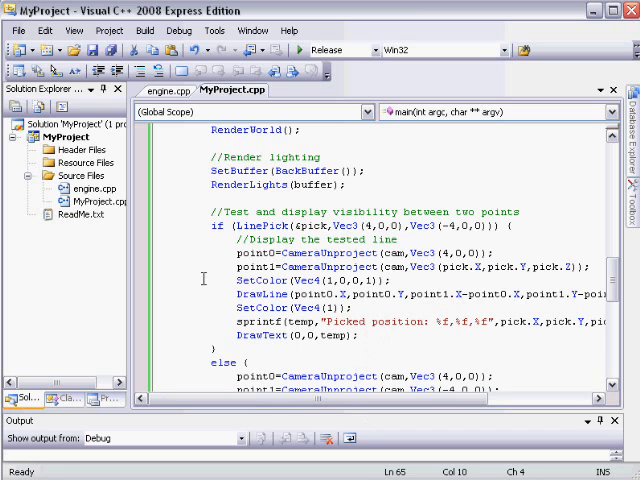
pyautogui.scroll(-3)
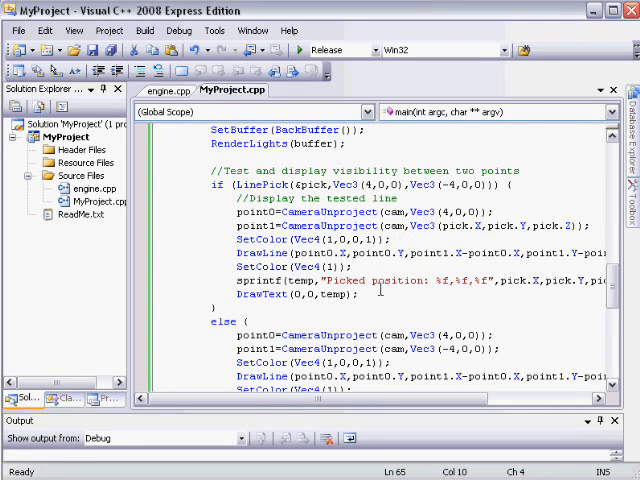
pyautogui.moveTo(358, 280); pyautogui.dragTo(358, 296)
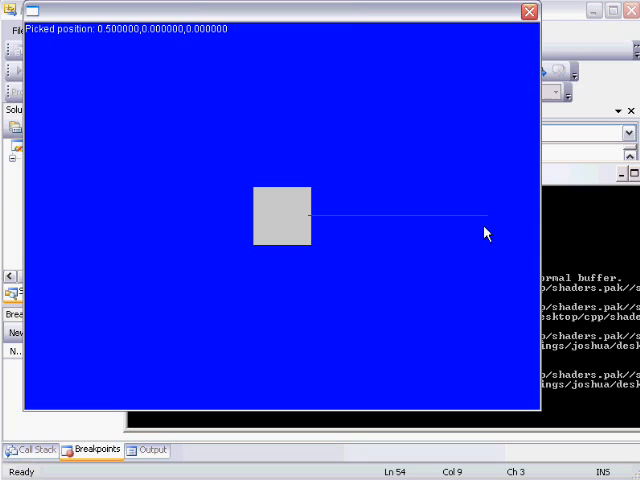
pyautogui.moveTo(490, 220)
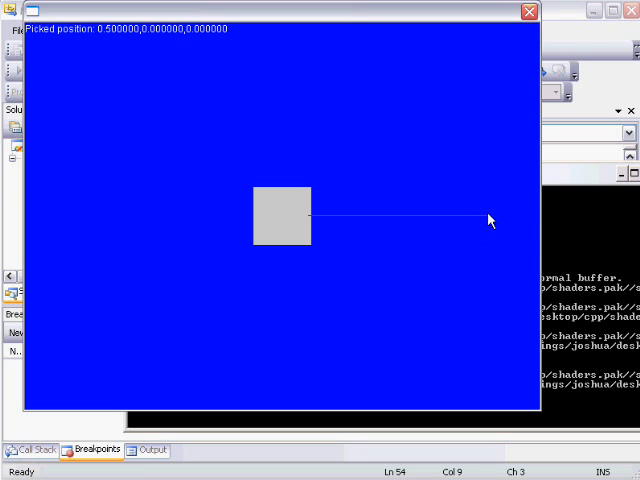
pyautogui.moveTo(488, 226)
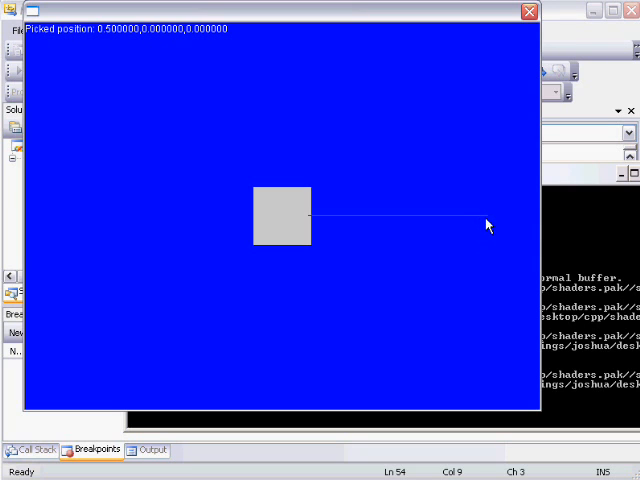
pyautogui.moveTo(318, 224)
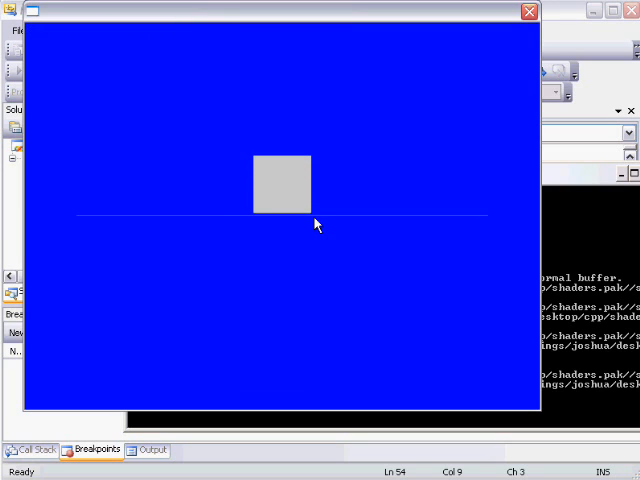
# Watch the LinePick demo report the picked position as the cube crosses the red line.
pyautogui.click(316, 224)
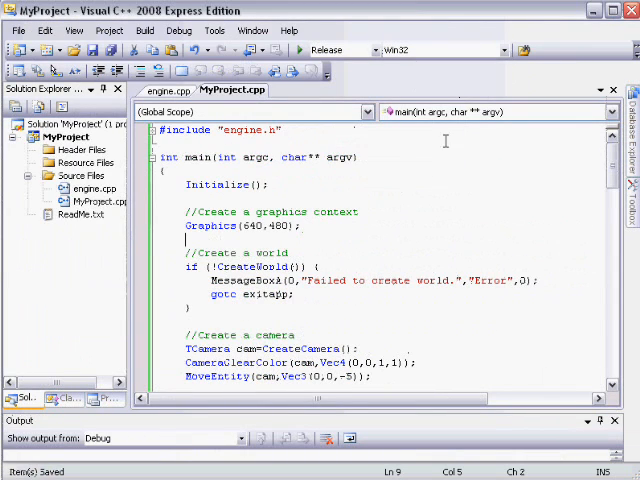
pyautogui.moveTo(408, 204)
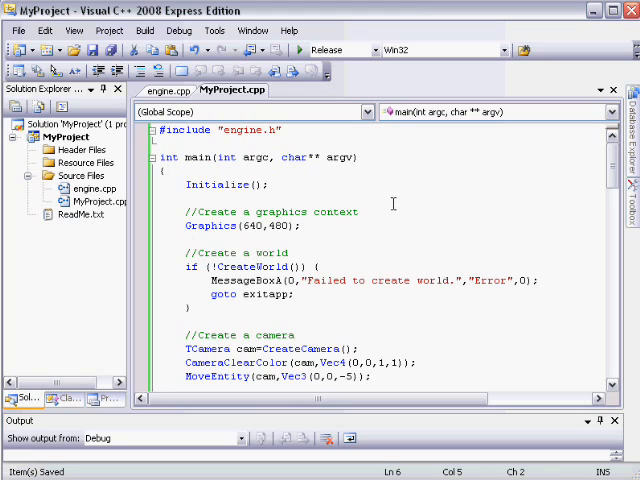
# Review the new main() creating camera, light, cube and two spheres, then build and run with F5.
pyautogui.scroll(-3)
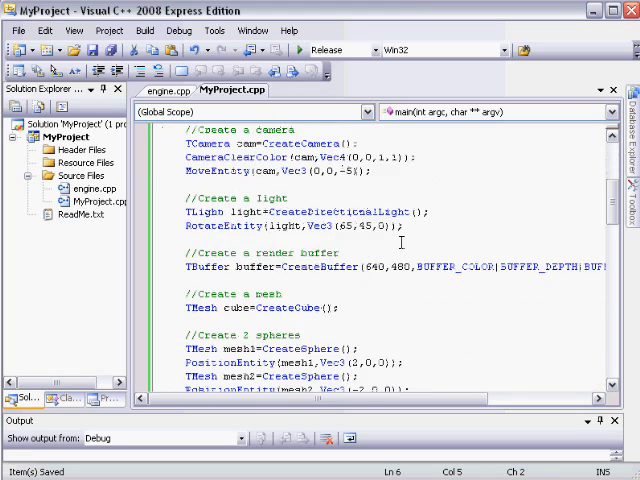
pyautogui.scroll(-3)
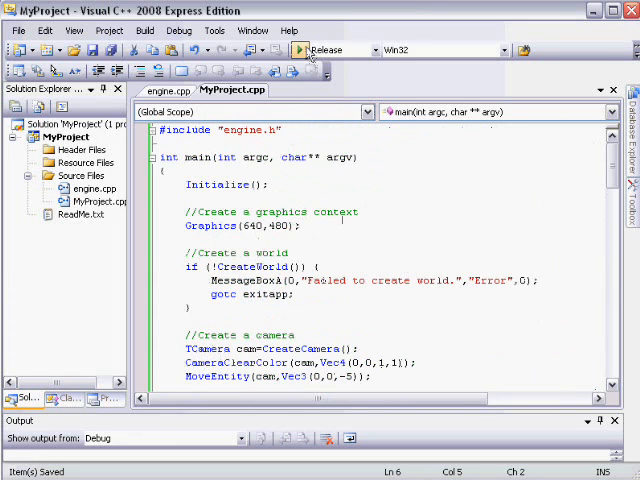
pyautogui.click(300, 48)
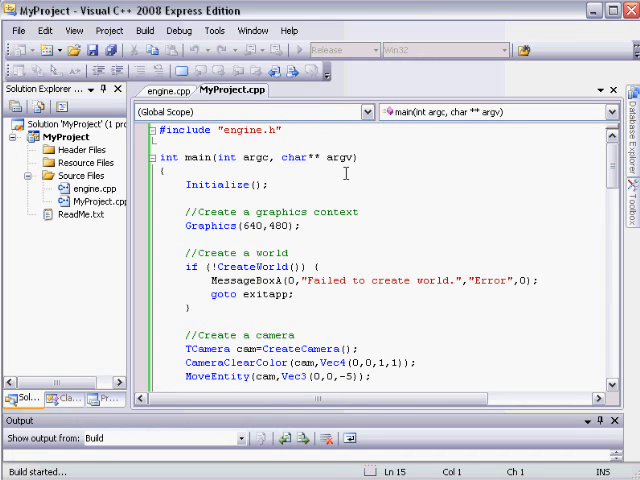
pyautogui.press('F5')
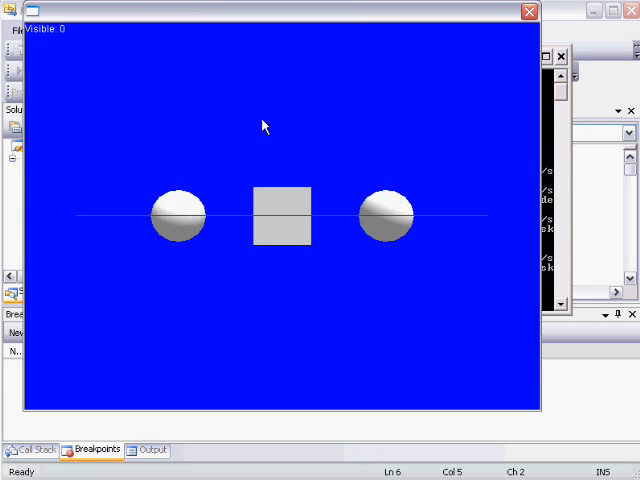
pyautogui.moveTo(332, 128)
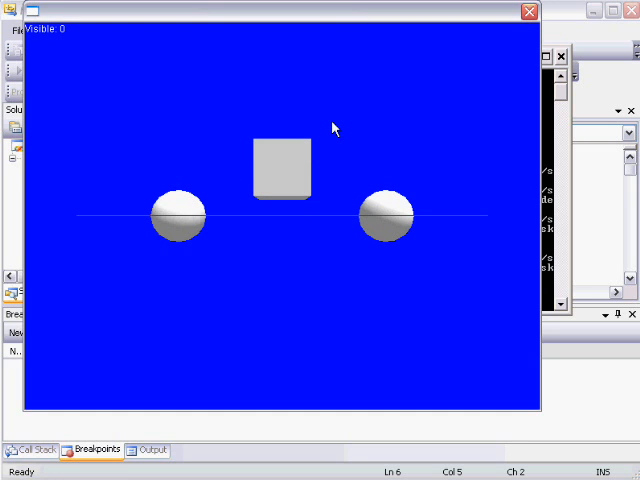
pyautogui.moveTo(108, 70)
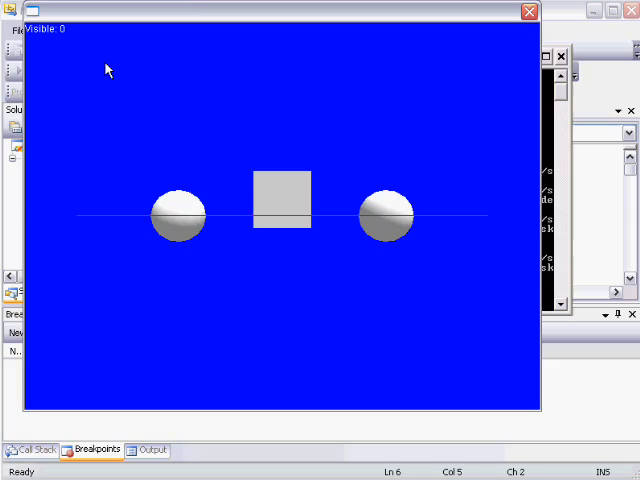
# Close the two-sphere demo window showing Visible 0 and return to the editor.
pyautogui.click(528, 12)
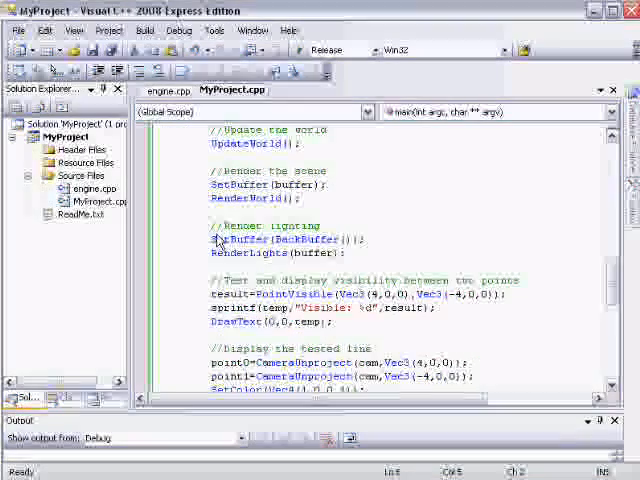
# Add HideEntity(mesh1/mesh2) before PointVisible and ShowEntity(mesh1/mesh2) after it via copy and paste.
pyautogui.scroll(-3)
pyautogui.write('HideEntity')
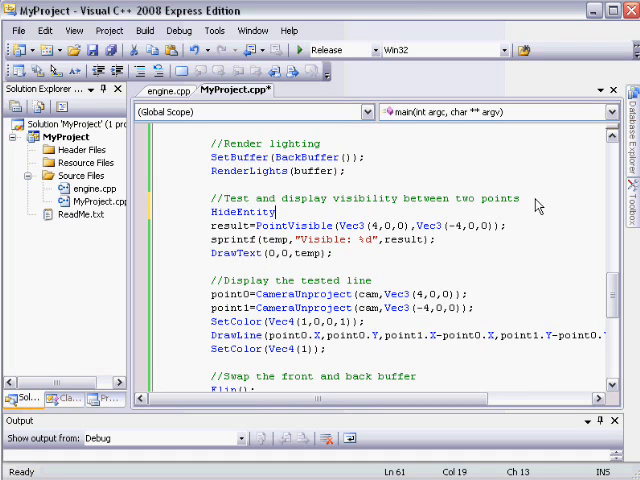
pyautogui.write('();')
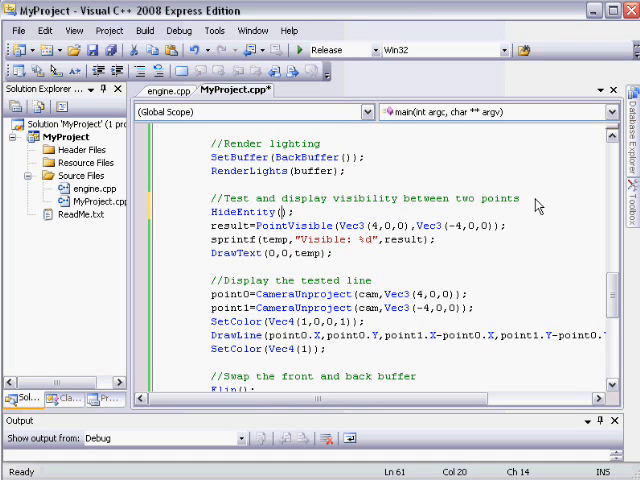
pyautogui.write('mesh1')
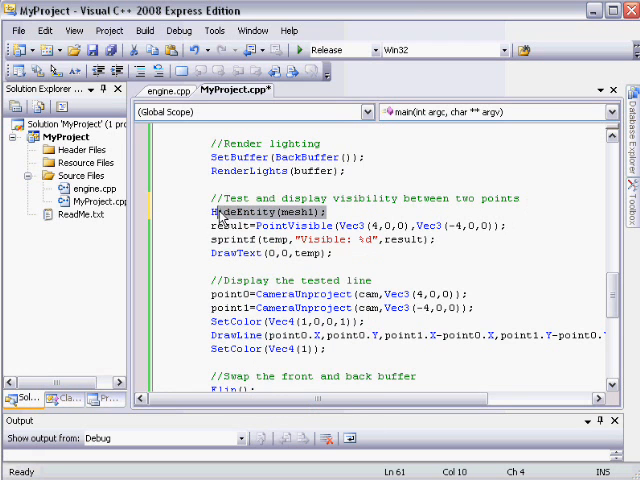
pyautogui.rightClick(216, 212)
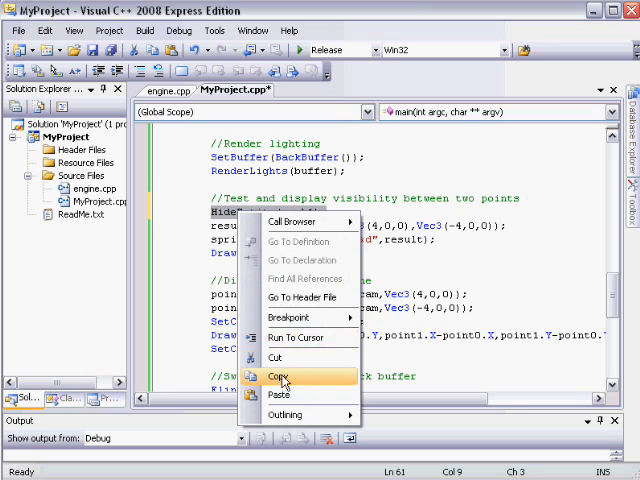
pyautogui.click(282, 376)
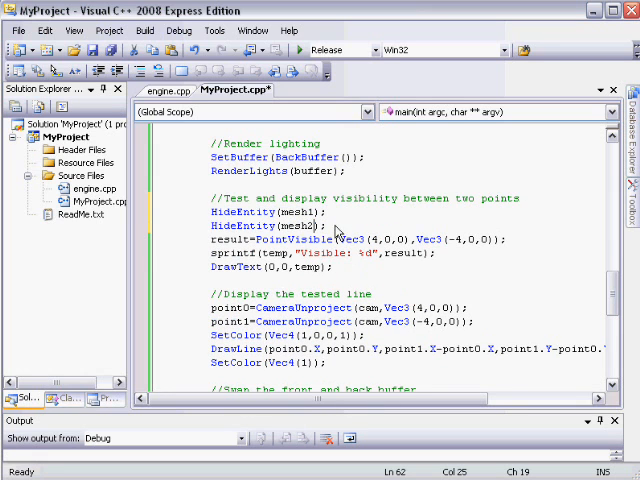
pyautogui.rightClick(300, 224)
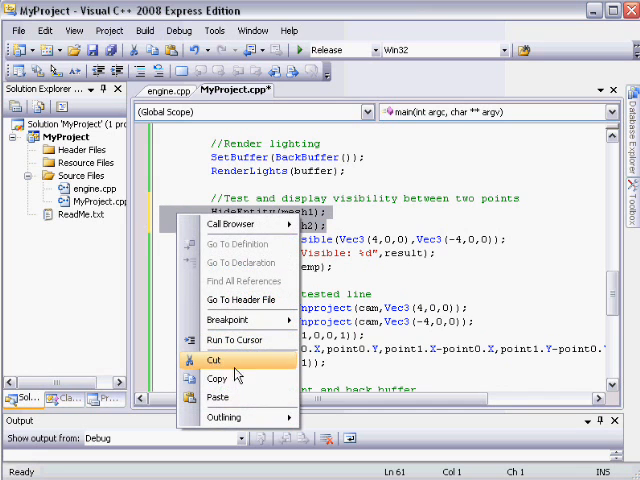
pyautogui.click(216, 378)
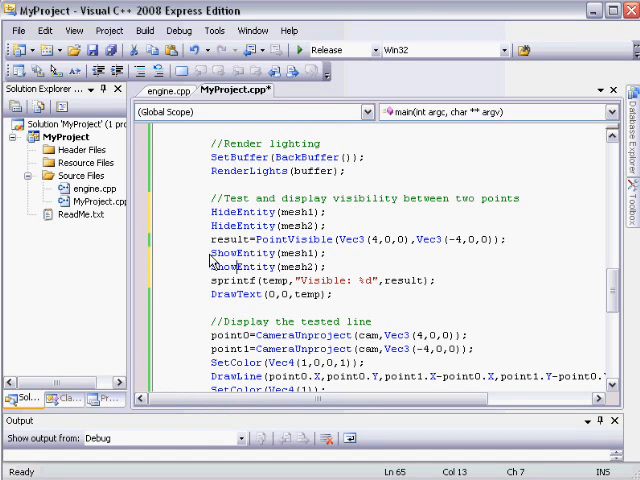
pyautogui.moveTo(344, 278)
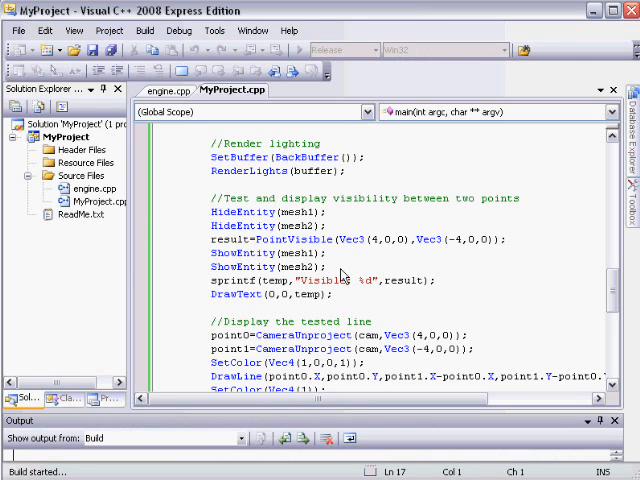
# Build and launch the rebuilt demo with F5.
pyautogui.press('F5')
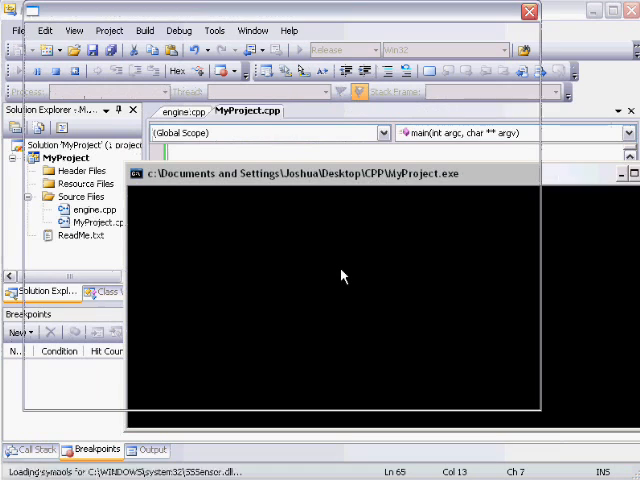